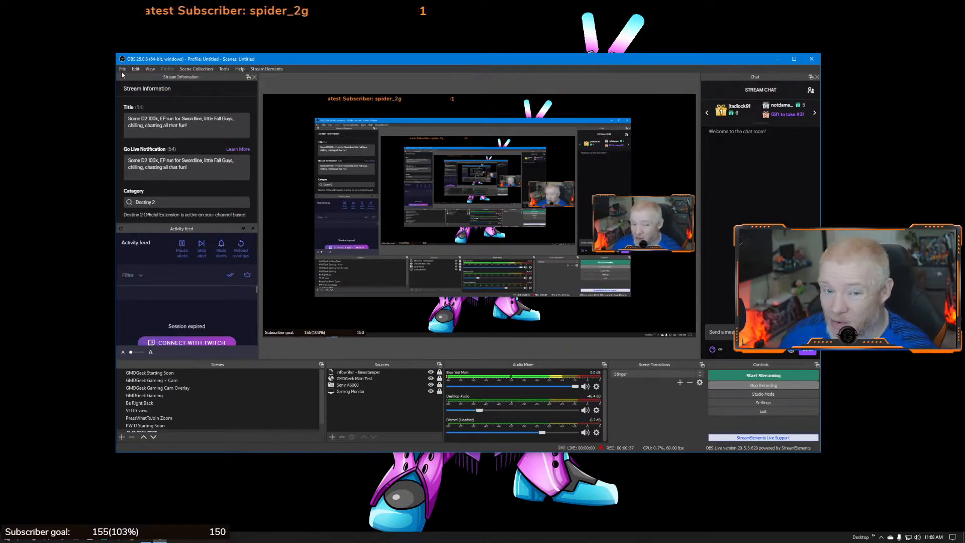
Open OBS Studio's Settings window from the File menu.
left_click(122, 68)
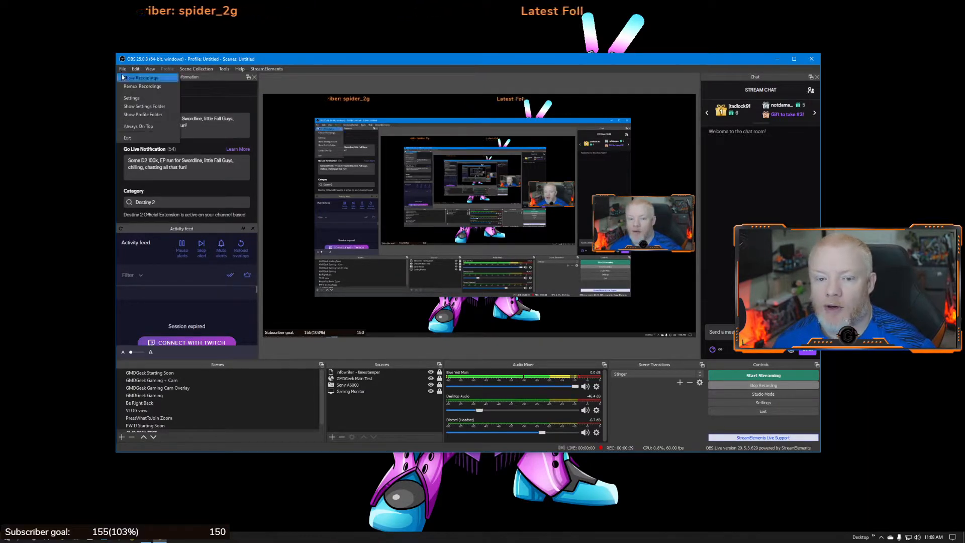
left_click(132, 97)
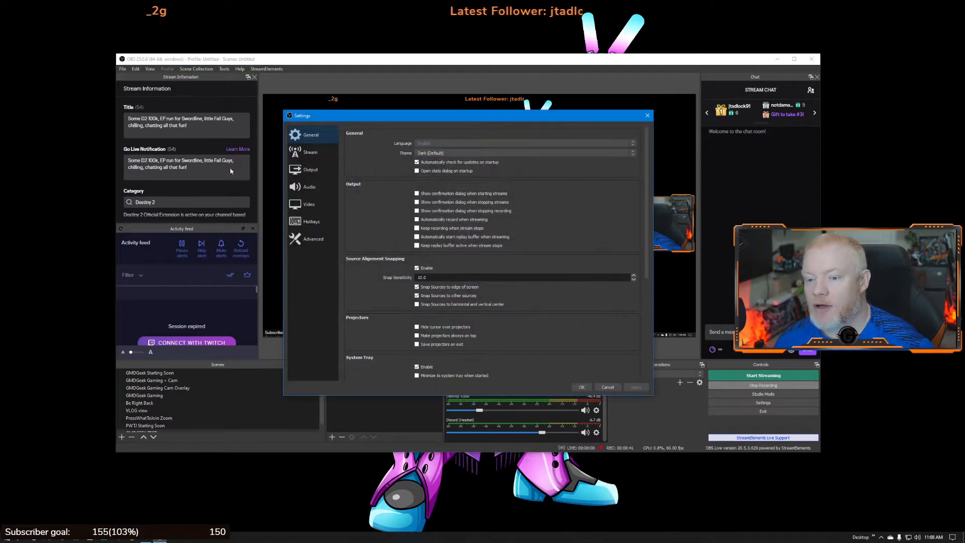
On the Audio page, set Mic/Auxiliary Audio to the Yeti Stereo Microphone.
left_click(310, 186)
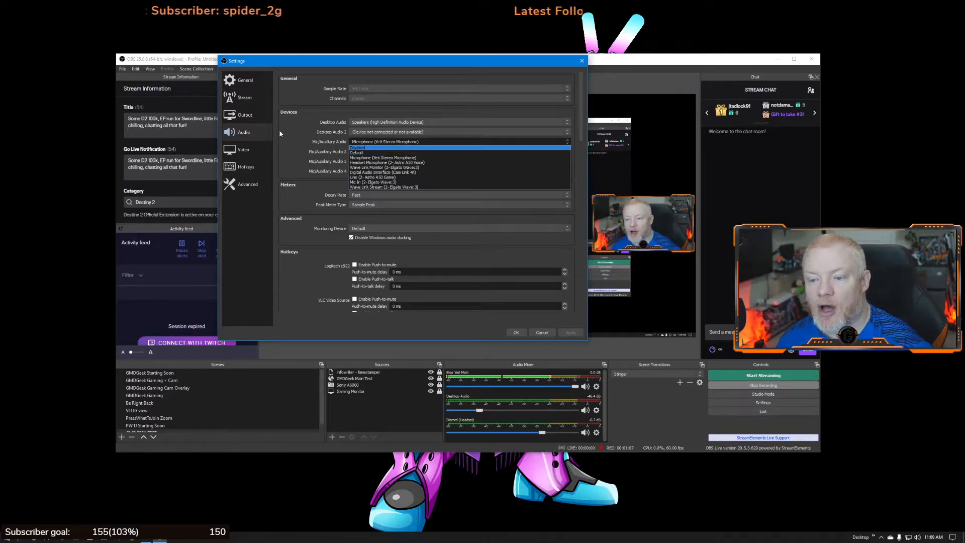
left_click(356, 148)
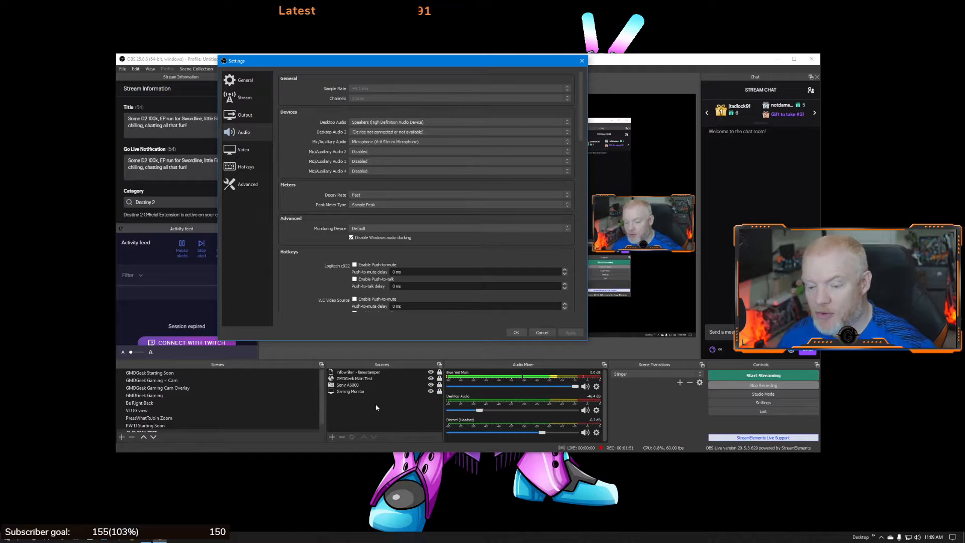
mouse_move(510, 356)
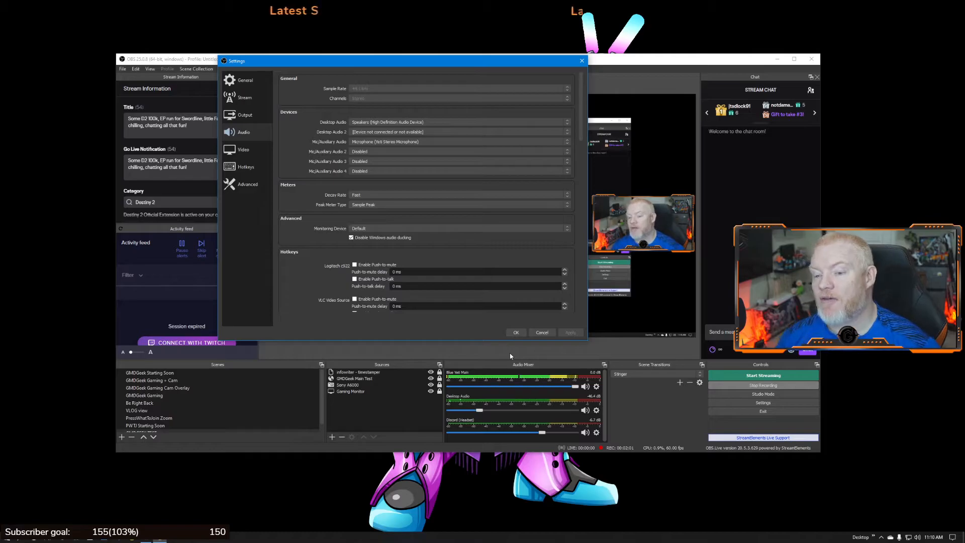
Apply Astro A50 Voice as Mic/Auxiliary Audio 2, then revert it to Disabled and save.
left_click(459, 151)
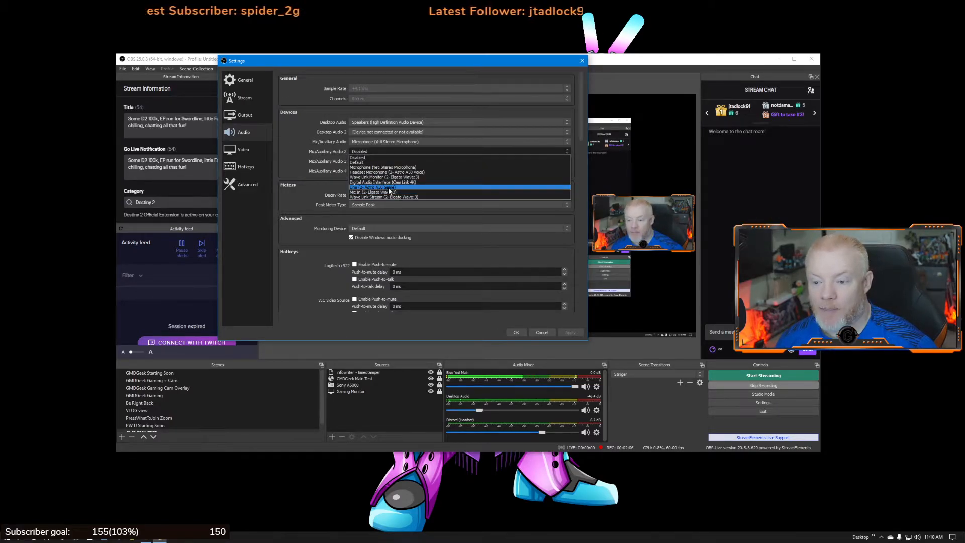
mouse_move(395, 172)
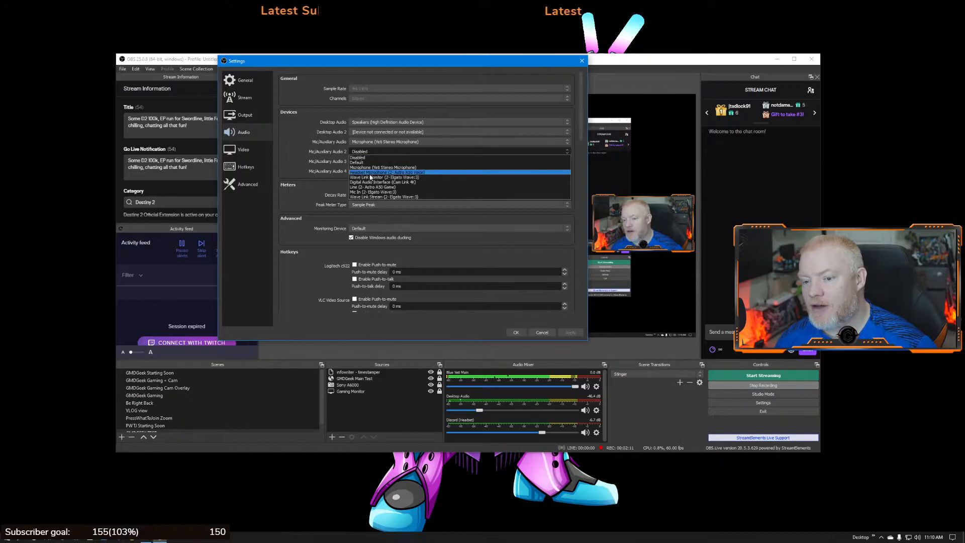
left_click(391, 172)
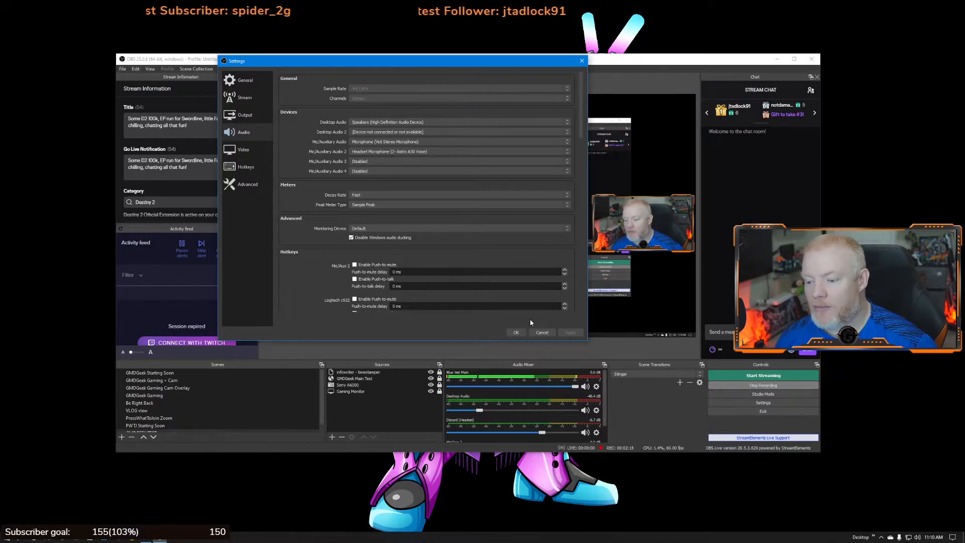
left_click(541, 332)
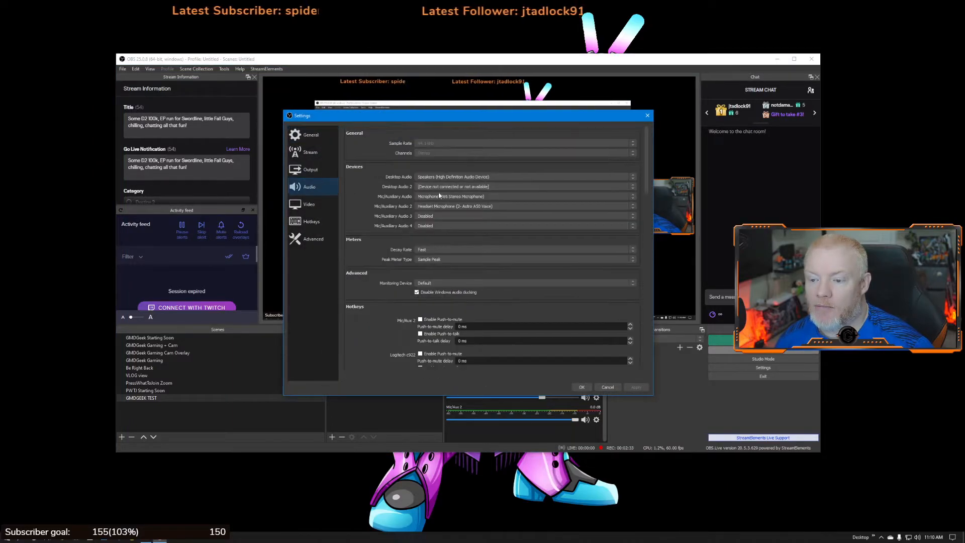
left_click(523, 206)
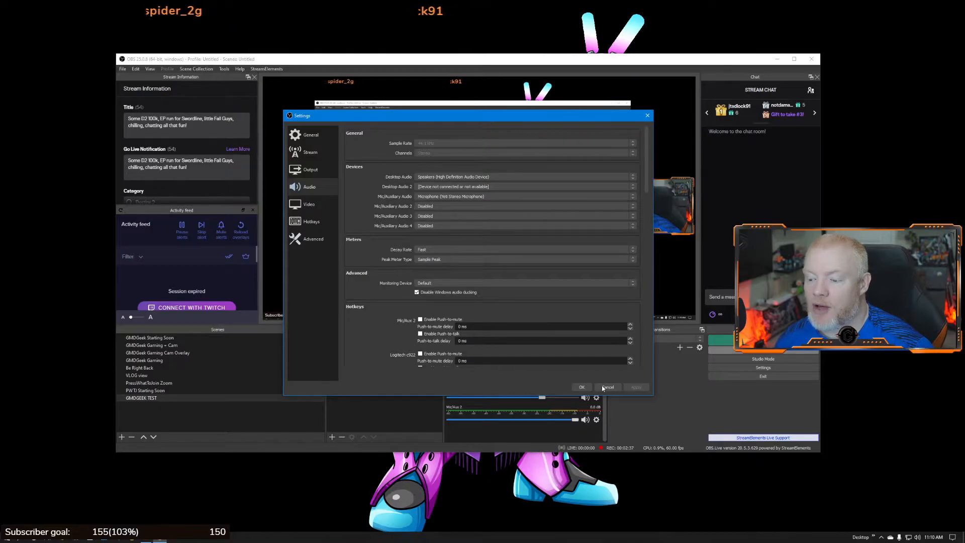
left_click(607, 387)
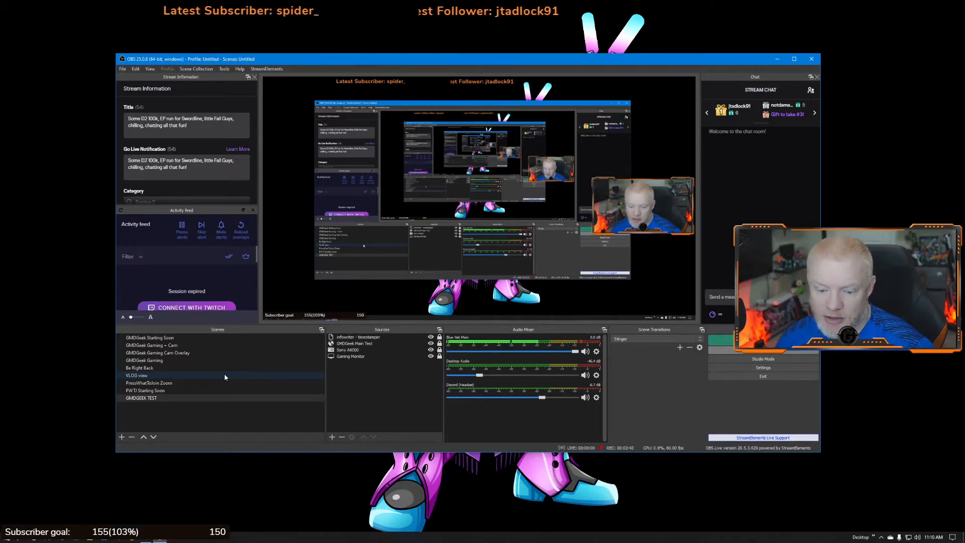
Activate the GMDGeek Gaming scene and list the source types to add.
left_click(145, 360)
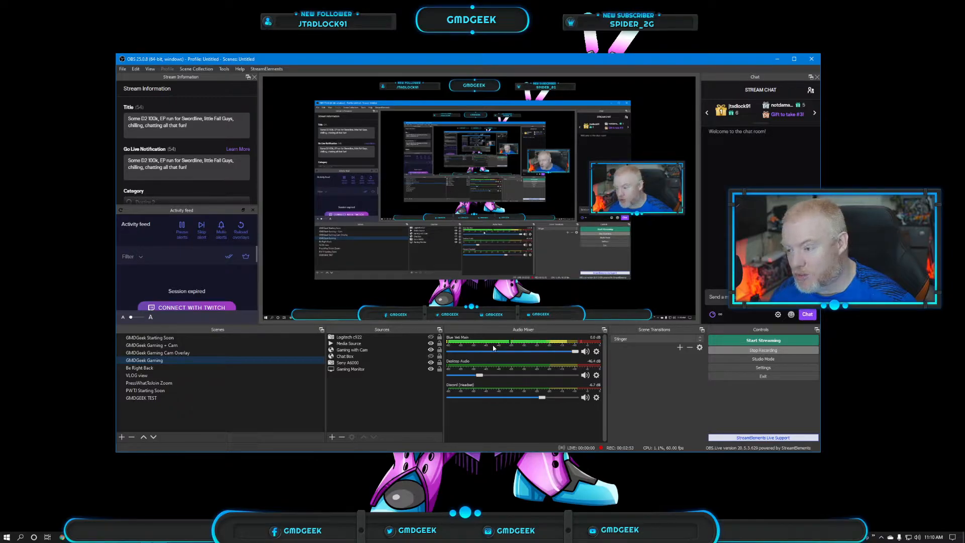
left_click(331, 436)
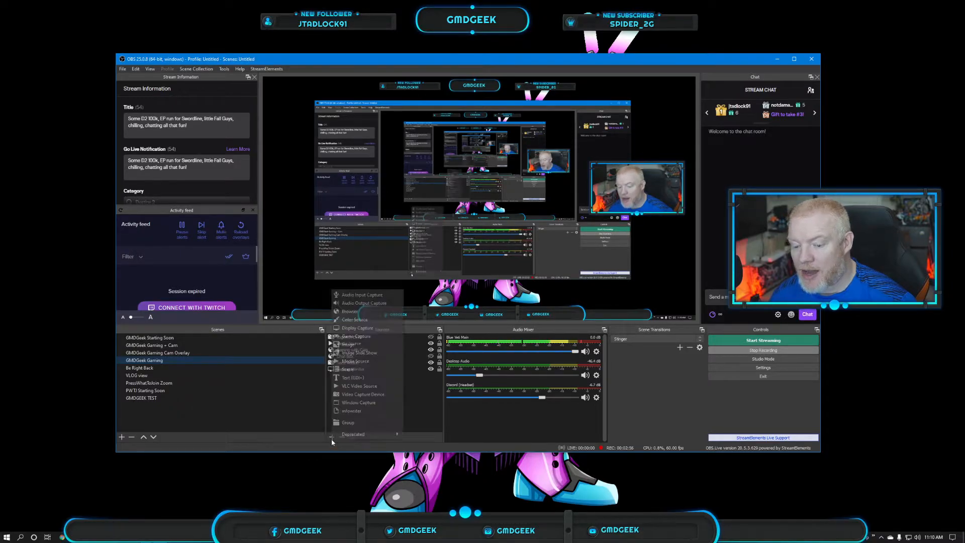
mouse_move(362, 294)
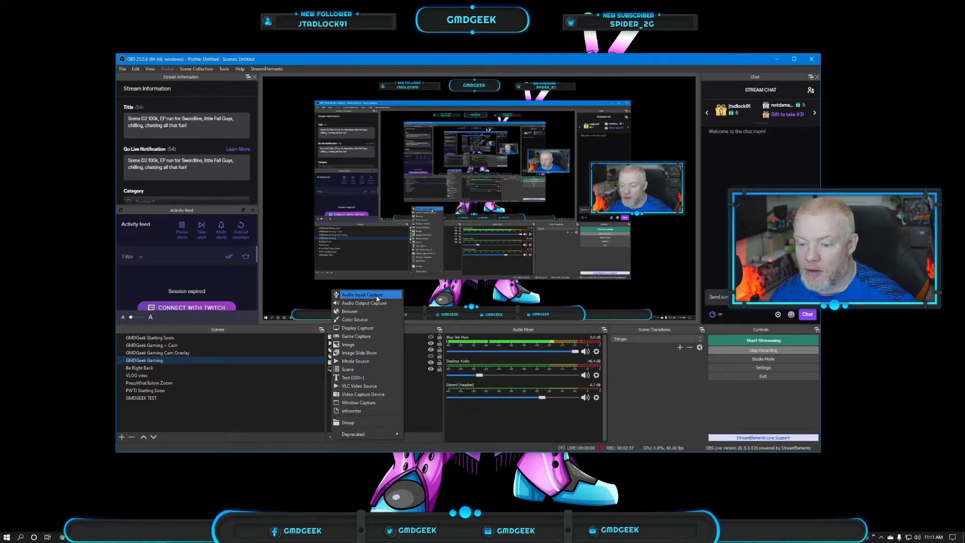
left_click(362, 294)
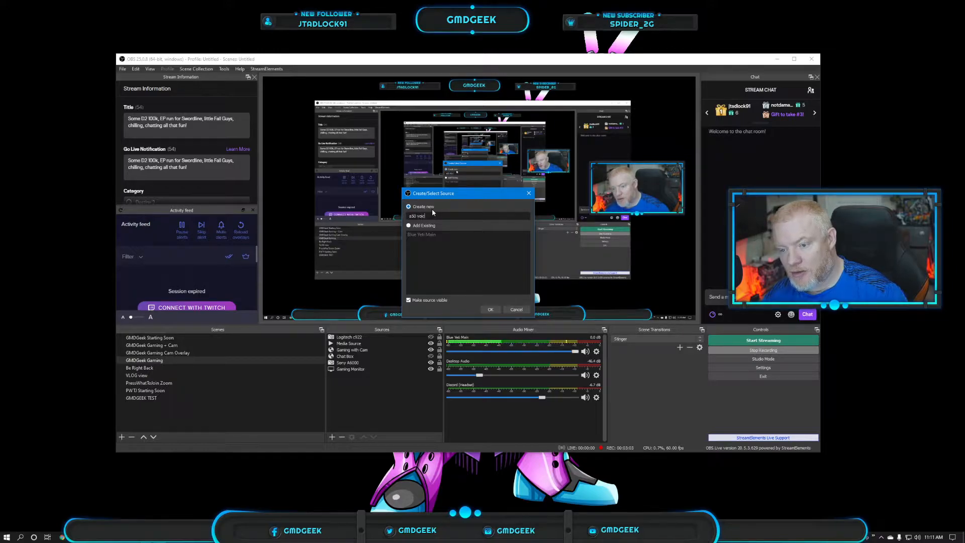
left_click(490, 309)
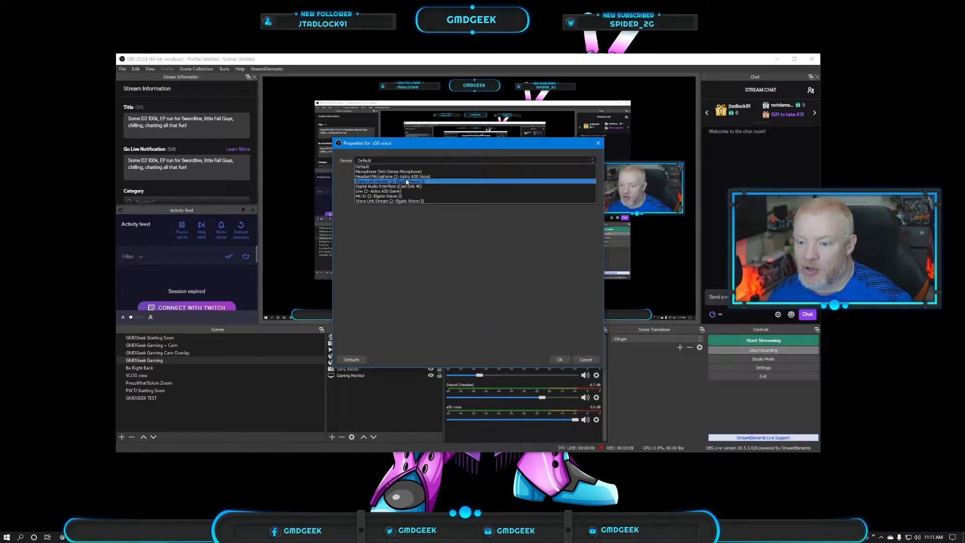
left_click(559, 359)
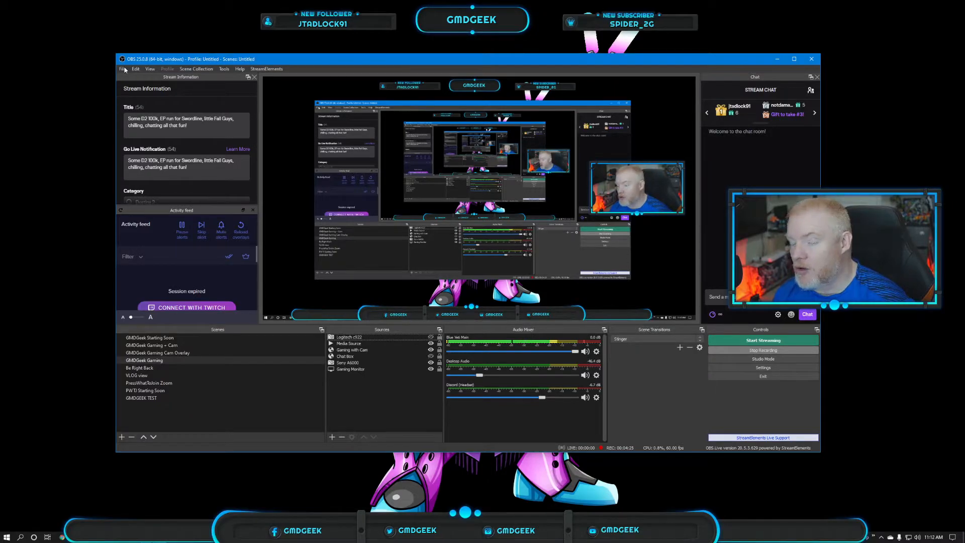
Reopen Settings and keep the Yeti microphone as the mic device.
left_click(123, 68)
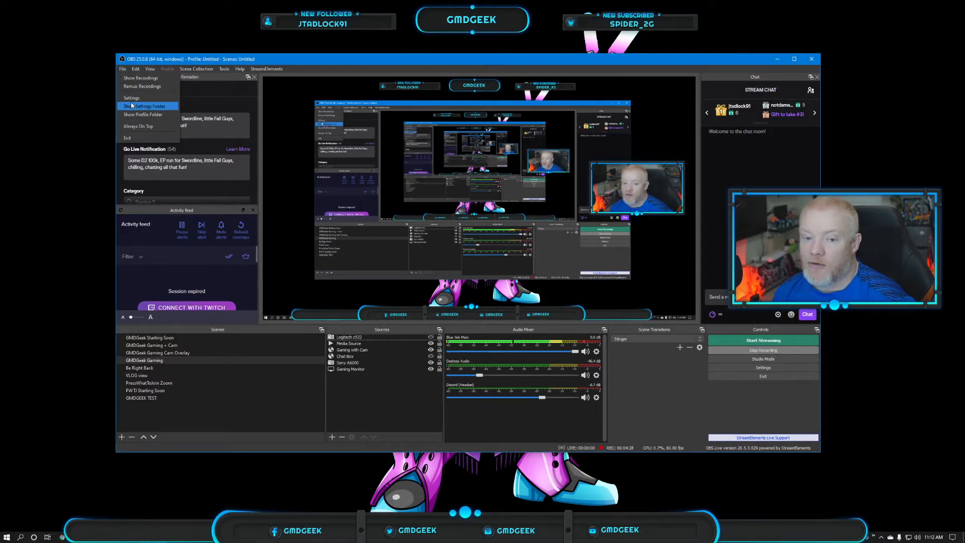
left_click(131, 98)
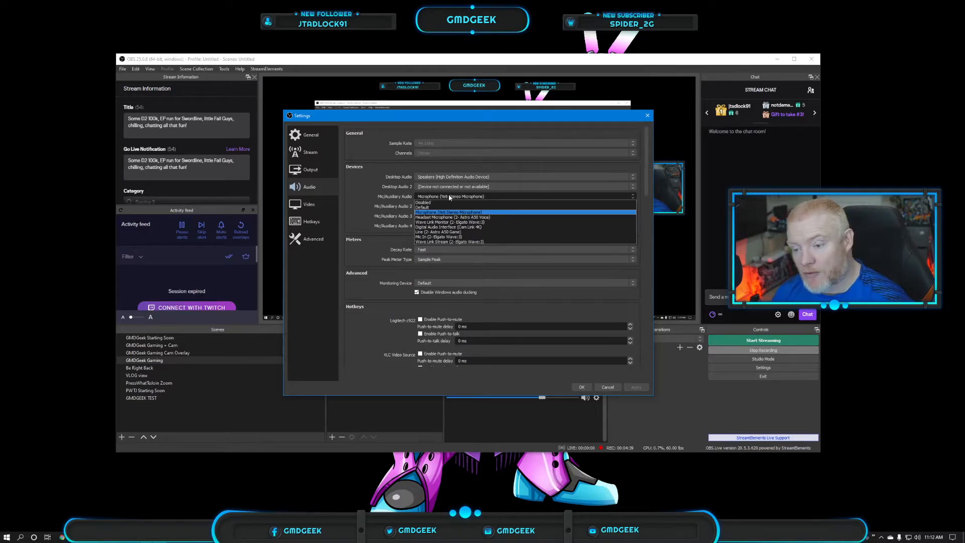
left_click(448, 213)
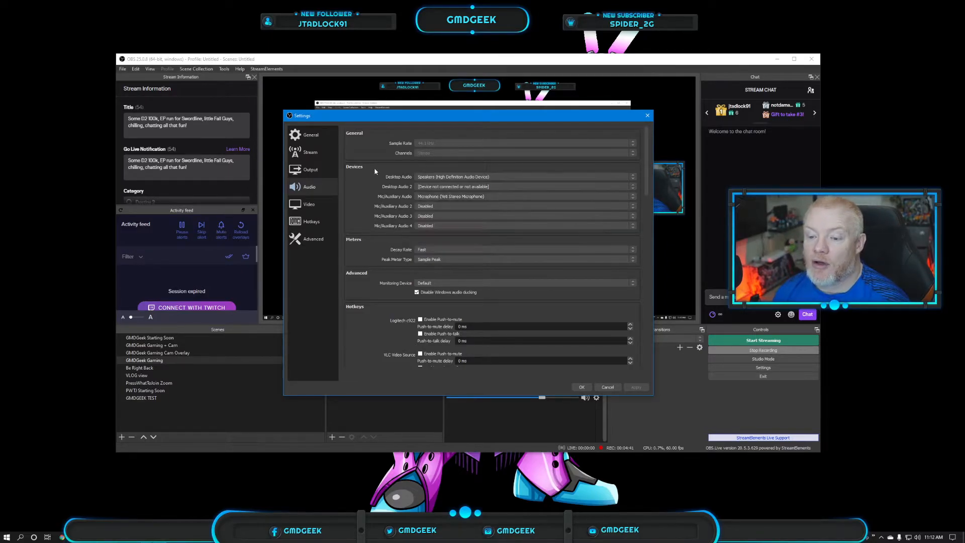
Scroll the audio hotkeys, then view the Output page with its 6000 Kbps bitrate.
scroll("down", 3)
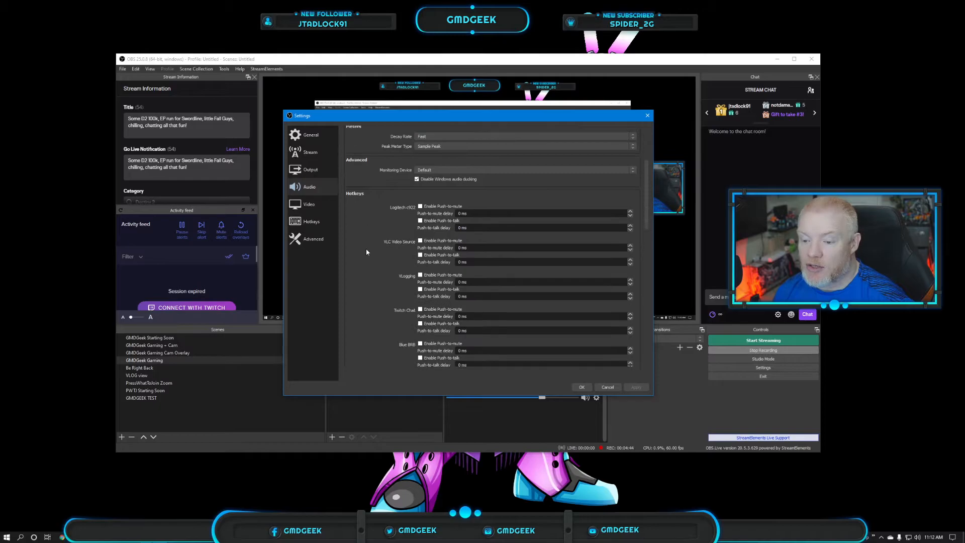
scroll("up", 3)
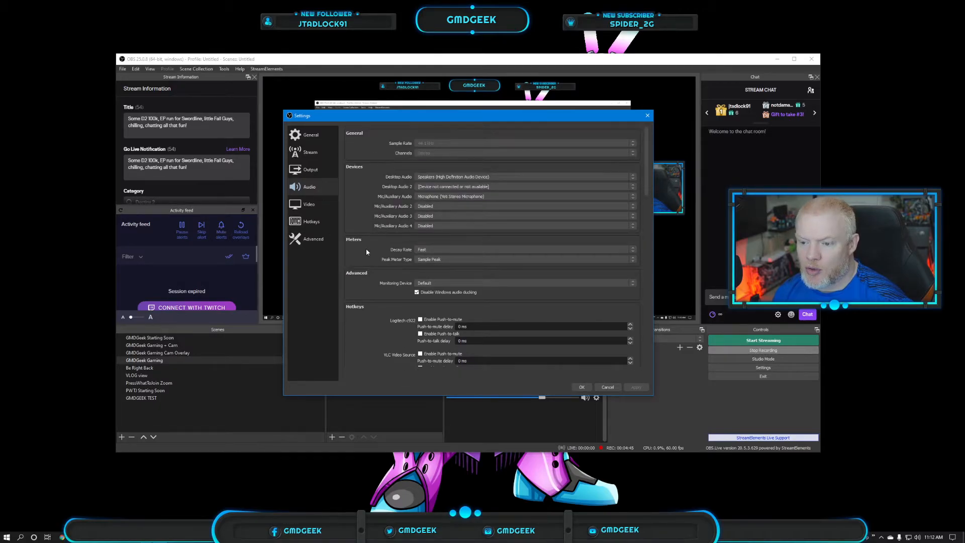
scroll("down", 3)
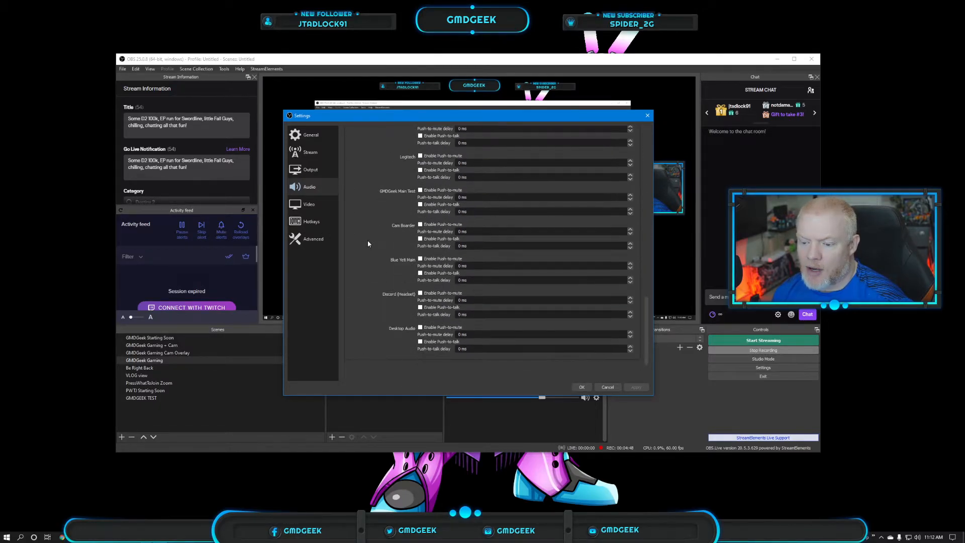
left_click(310, 169)
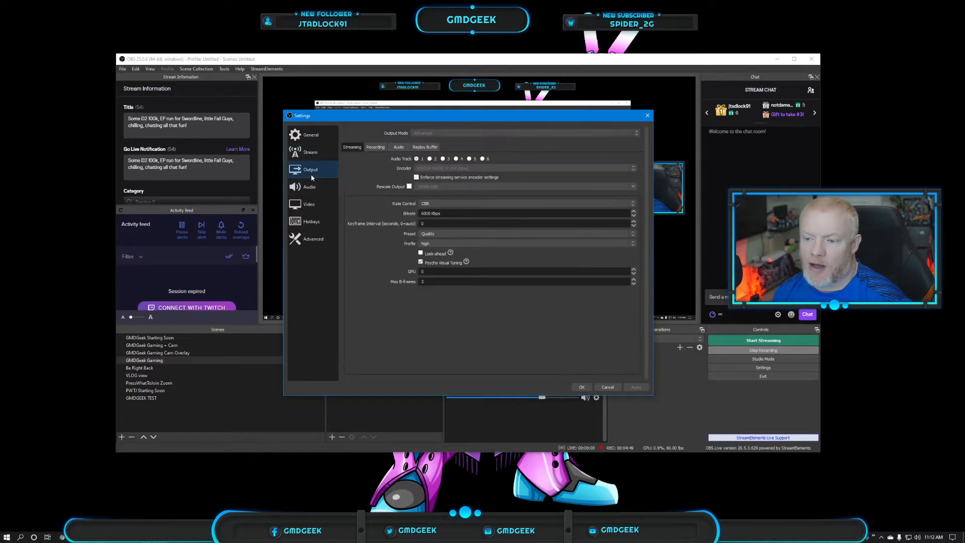
Close Settings and bring up the Blue Yeti Main audio track's options.
left_click(398, 147)
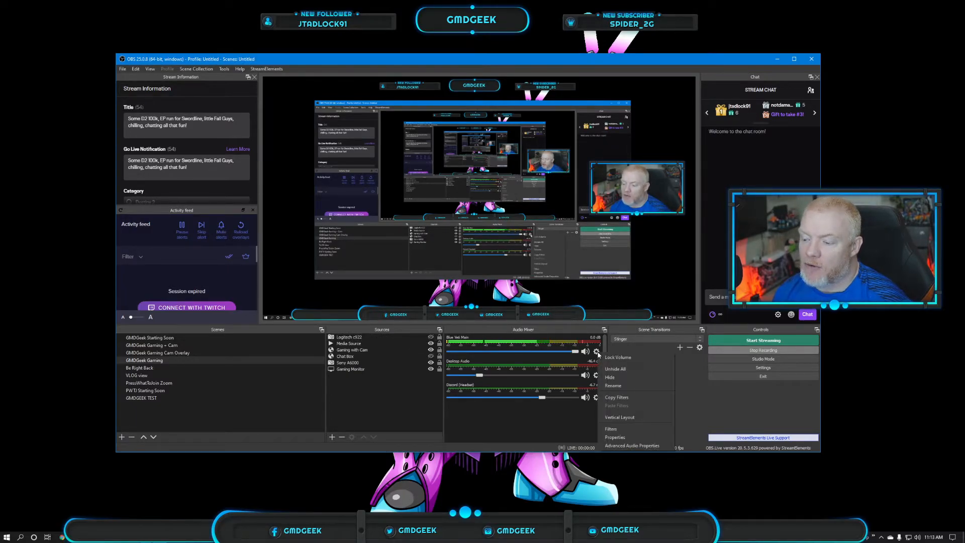
mouse_move(615, 438)
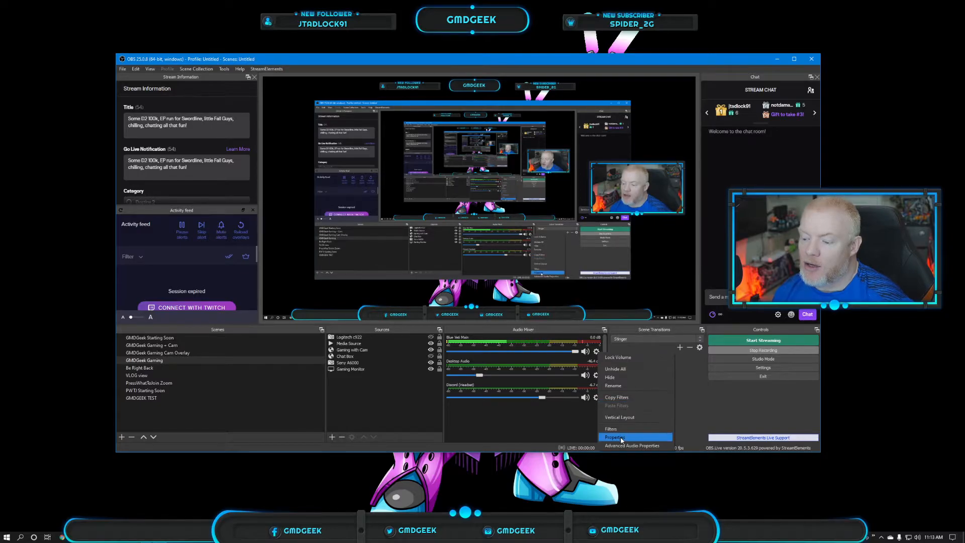
Open Blue Yeti Main's filters showing the Reaper noise gate, compressor and equalizer.
left_click(610, 429)
type("wave")
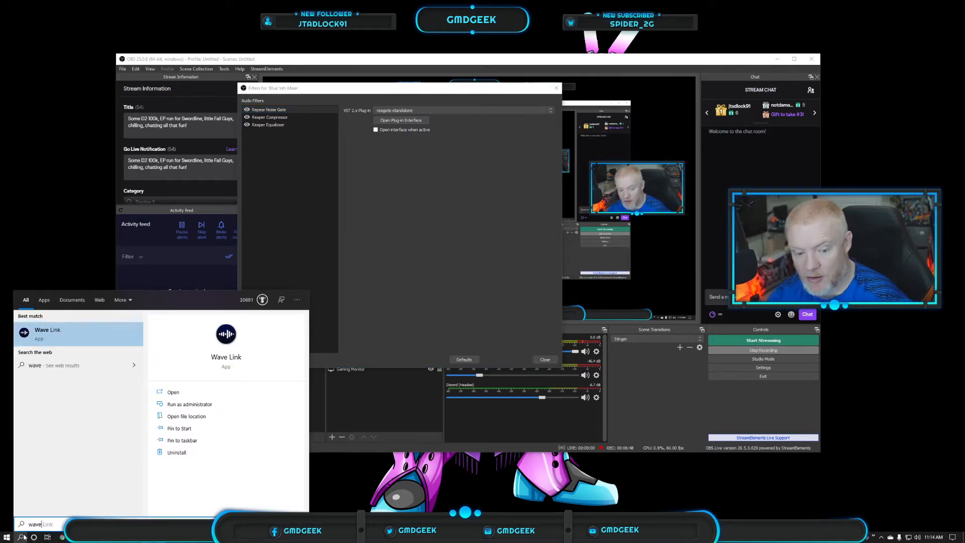
Launch Wave Link and drag its mixer window aside to show inputs and mixes.
left_click(173, 392)
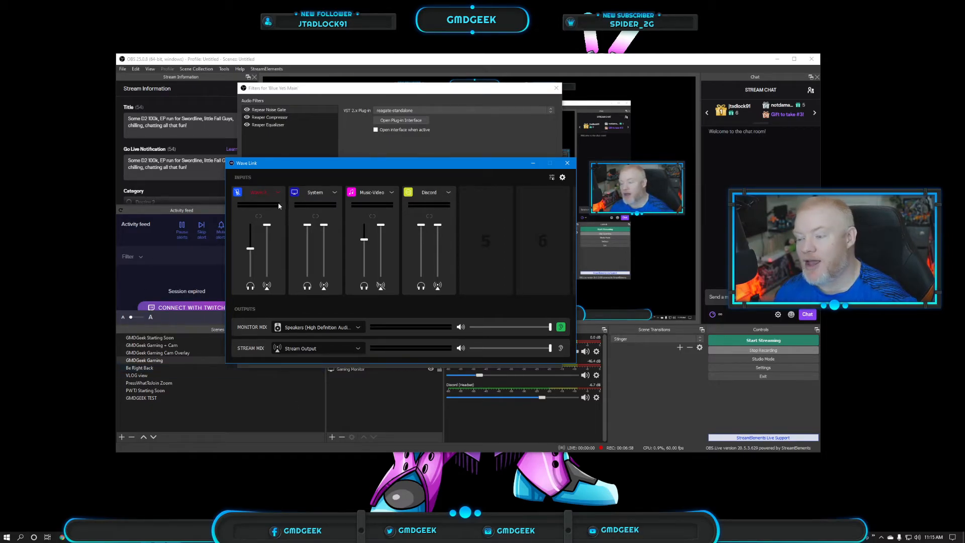
left_click_drag(400, 162, 362, 156)
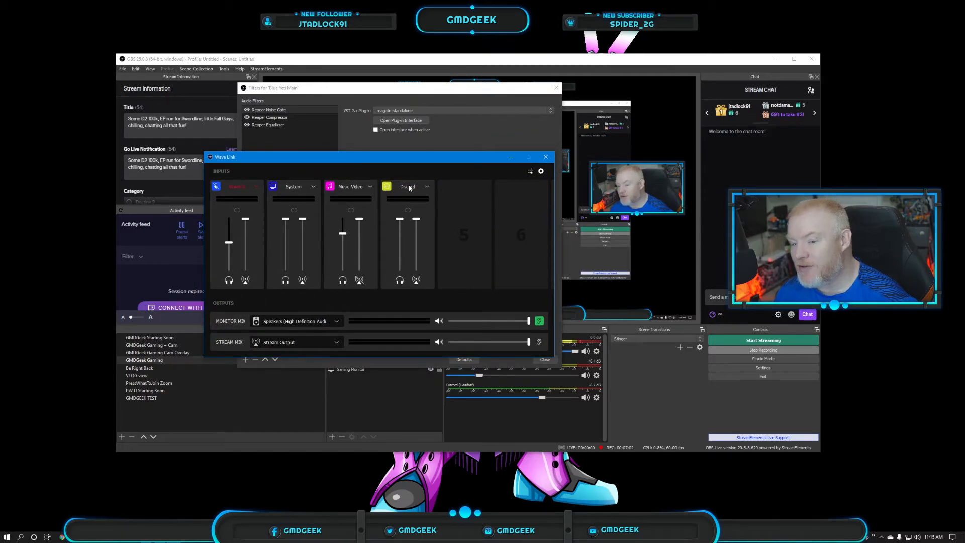
mouse_move(403, 189)
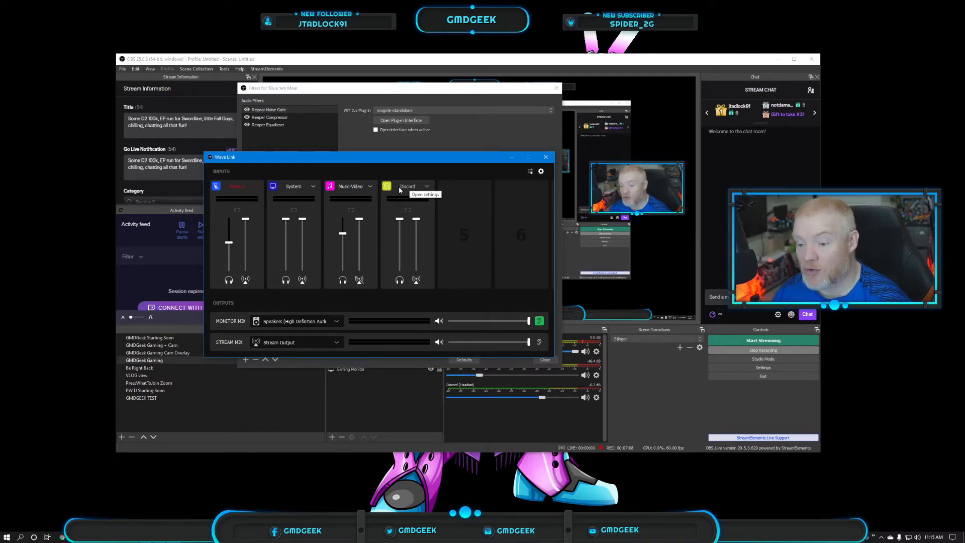
mouse_move(514, 213)
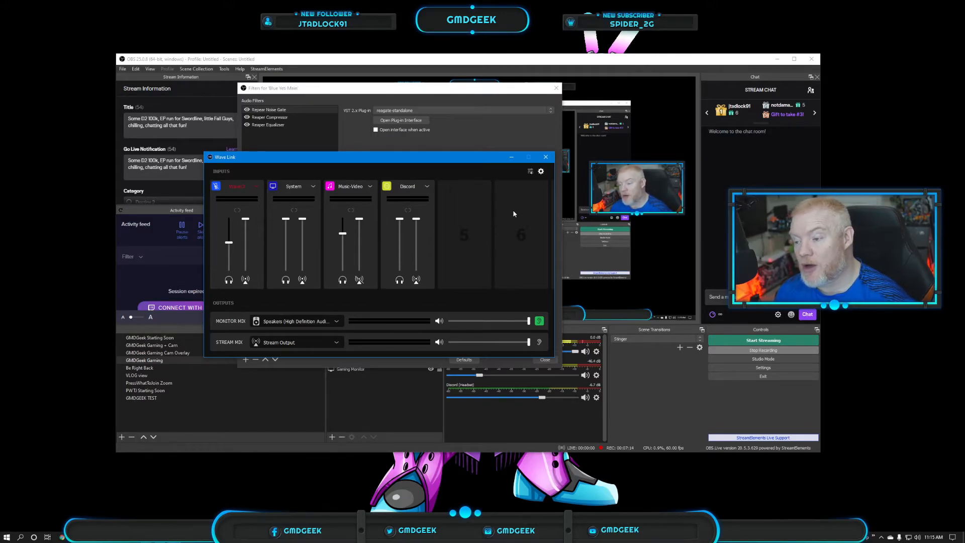
mouse_move(463, 233)
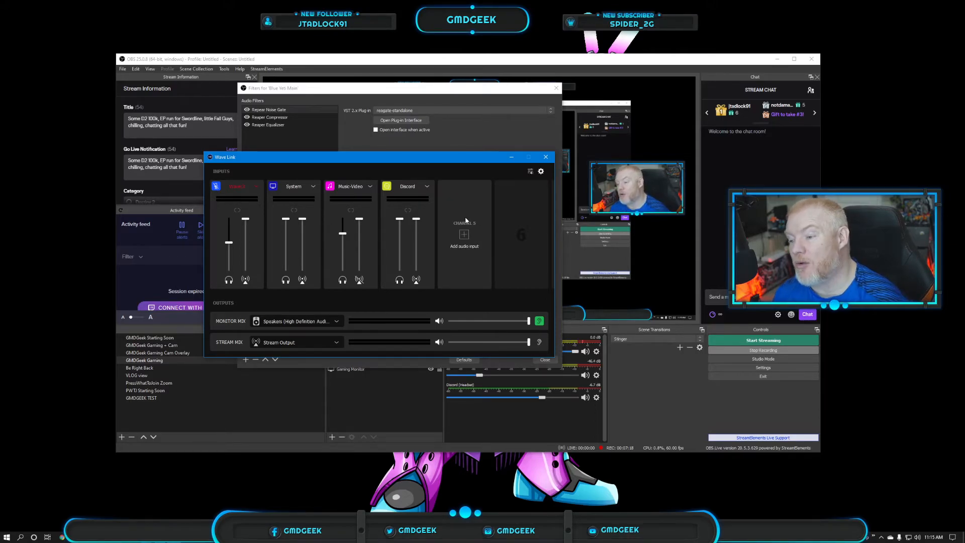
mouse_move(465, 214)
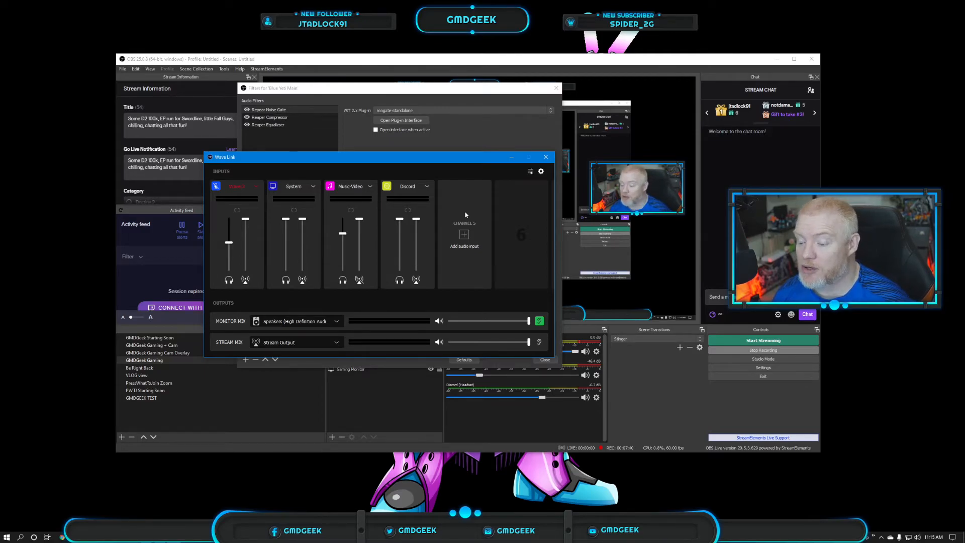
Close the Wave Link mixer and the Blue Yeti Main filters window.
left_click(546, 157)
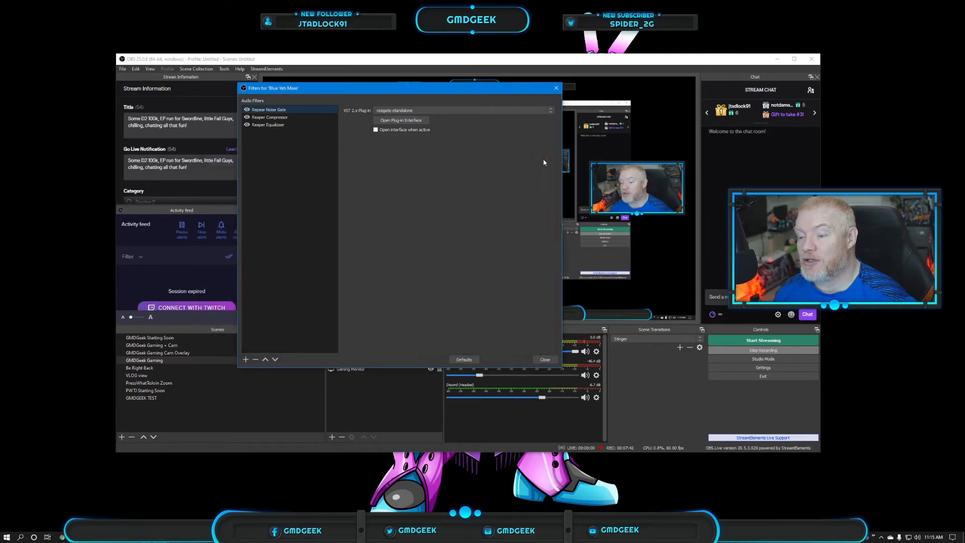
mouse_move(514, 230)
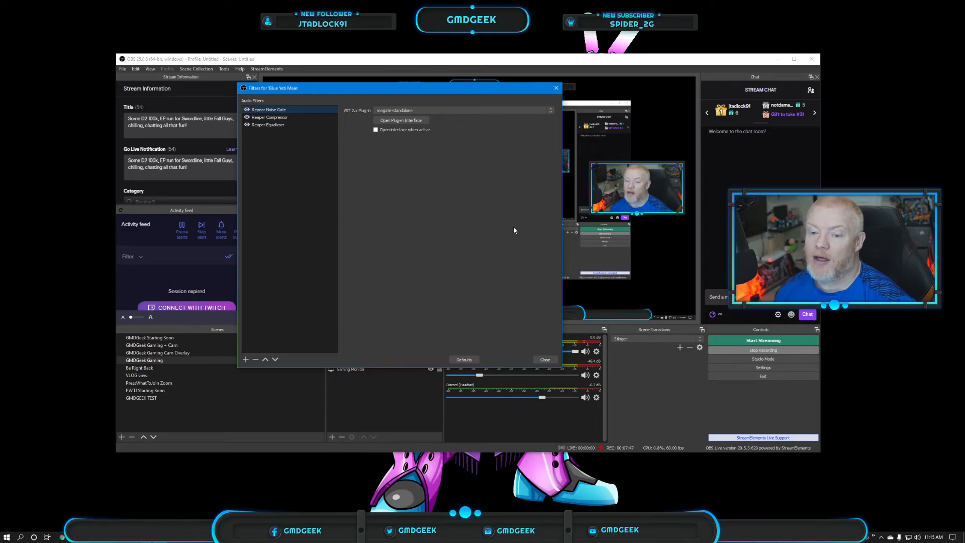
mouse_move(469, 311)
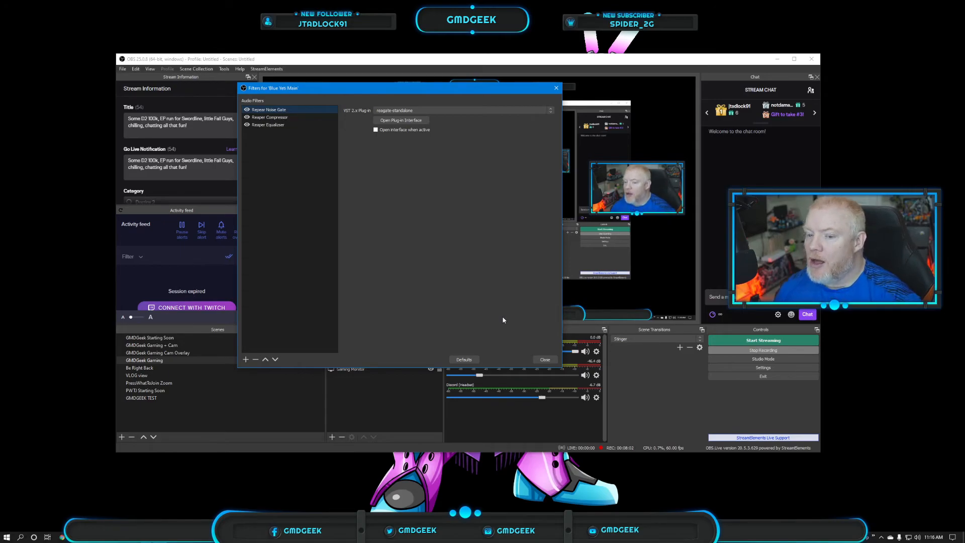
left_click(544, 360)
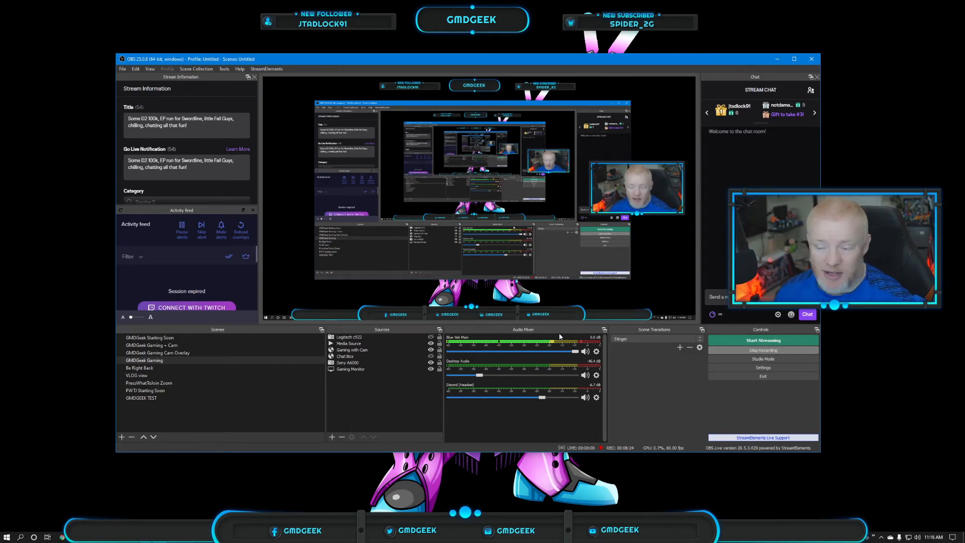
mouse_move(544, 252)
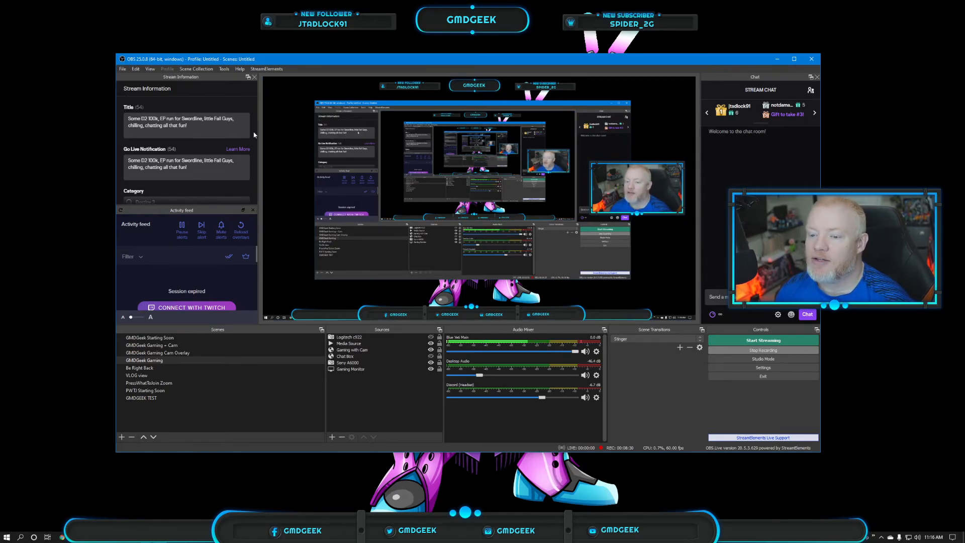
Reopen the Audio settings and list the devices for Mic/Auxiliary Audio 2.
left_click(762, 368)
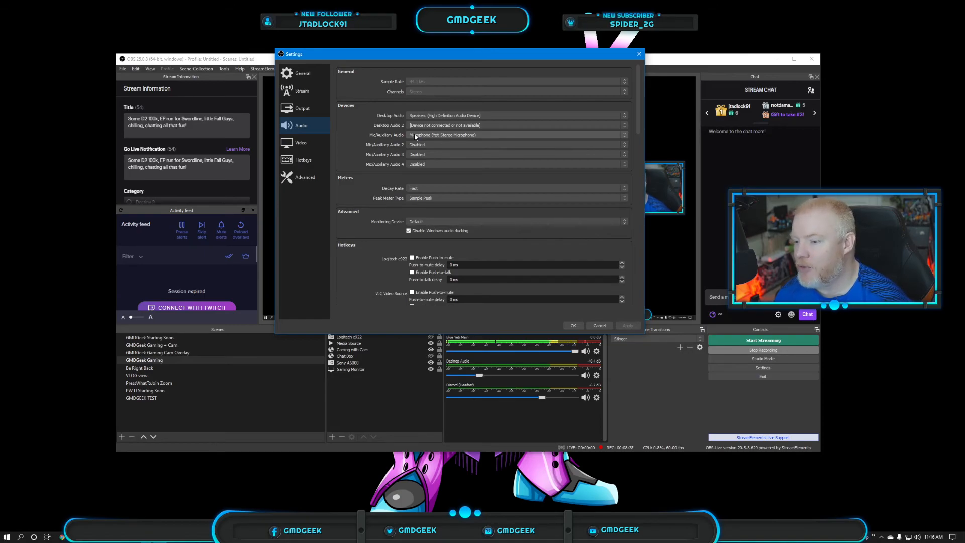
left_click(516, 144)
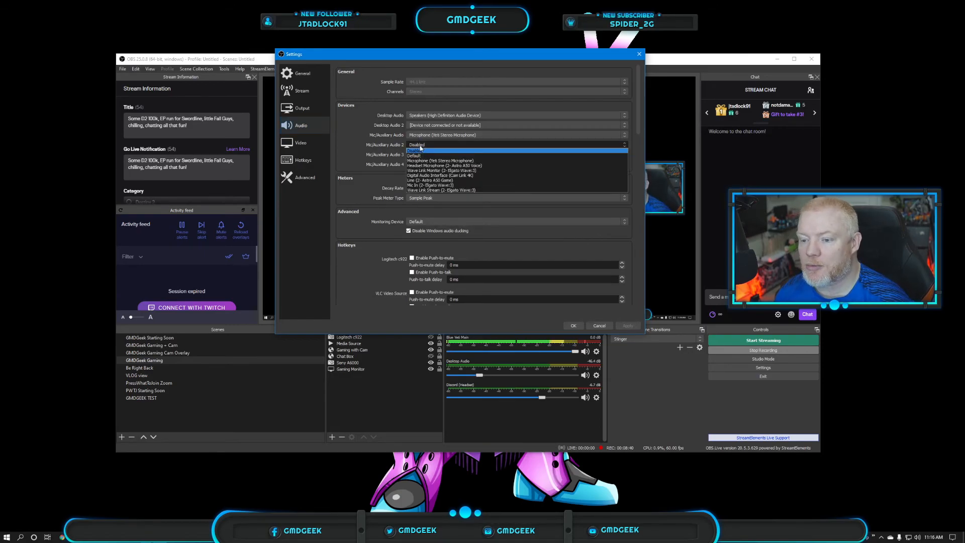